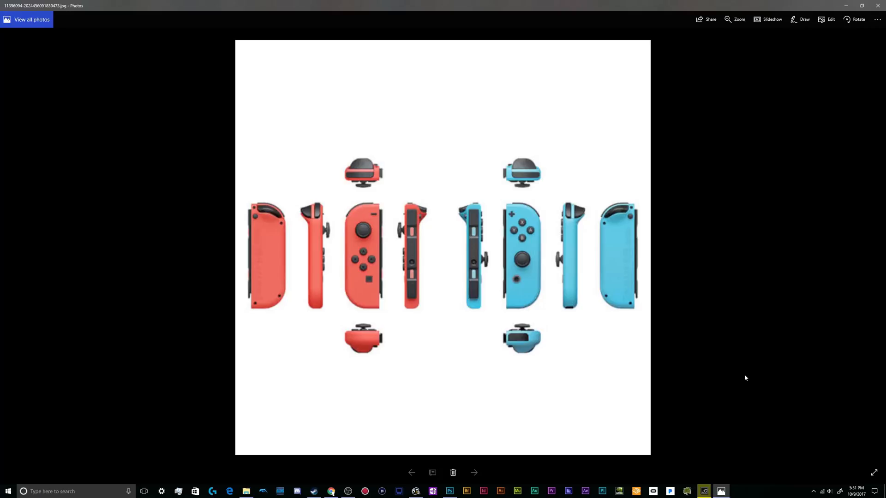
mouse_move(804, 441)
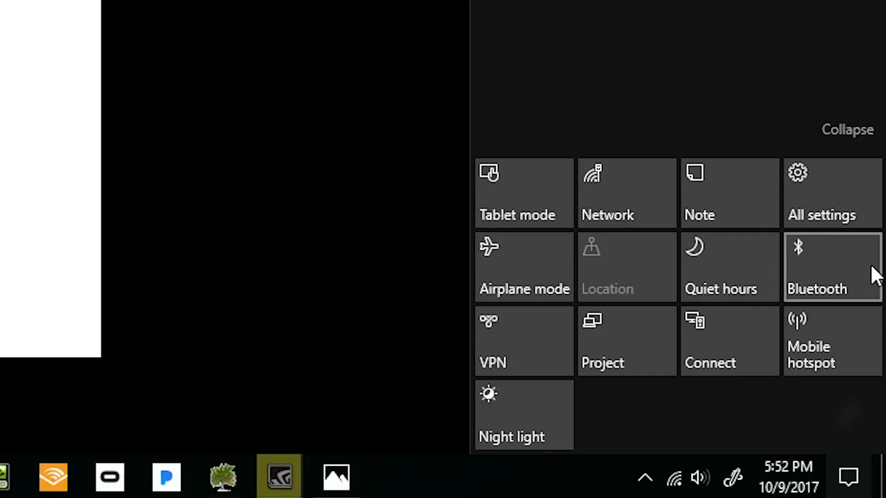
- Switch Bluetooth on from the Action Center tile and go to All settings
click(831, 266)
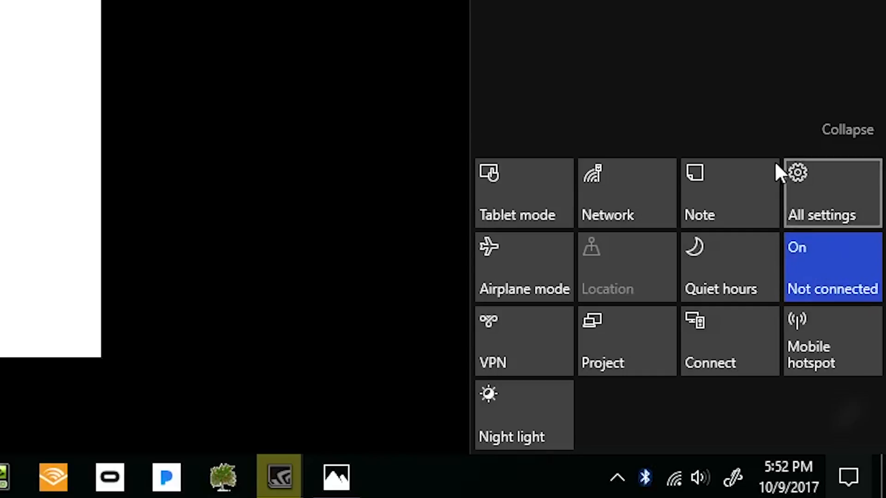
click(831, 267)
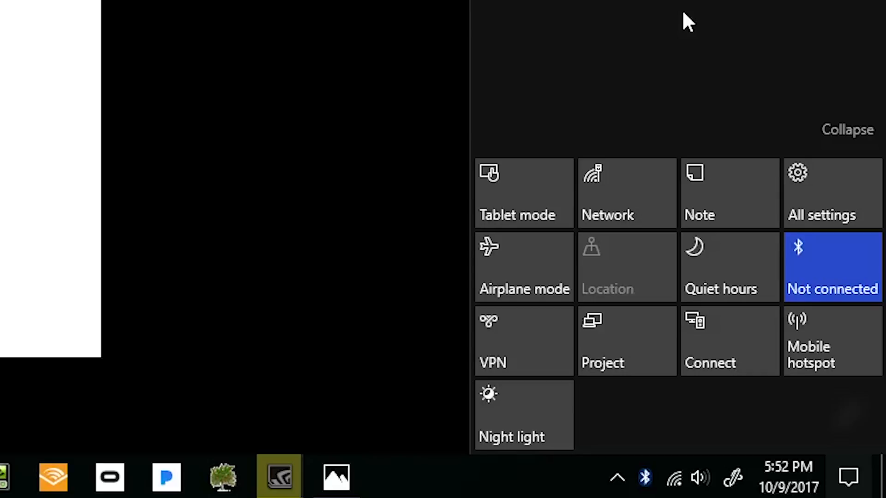
click(821, 192)
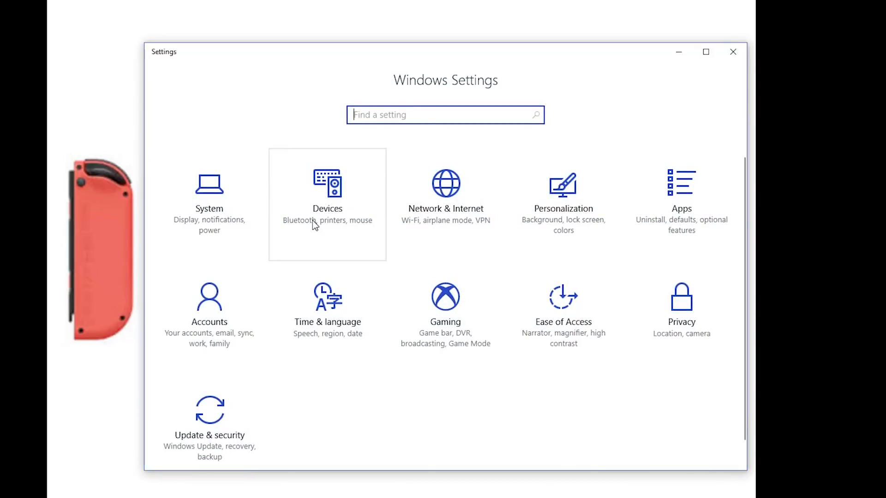
mouse_move(291, 228)
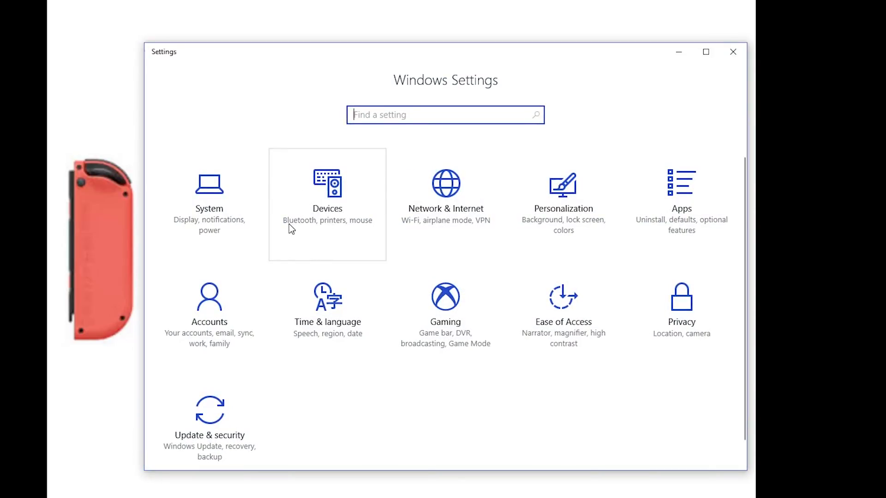
mouse_move(319, 237)
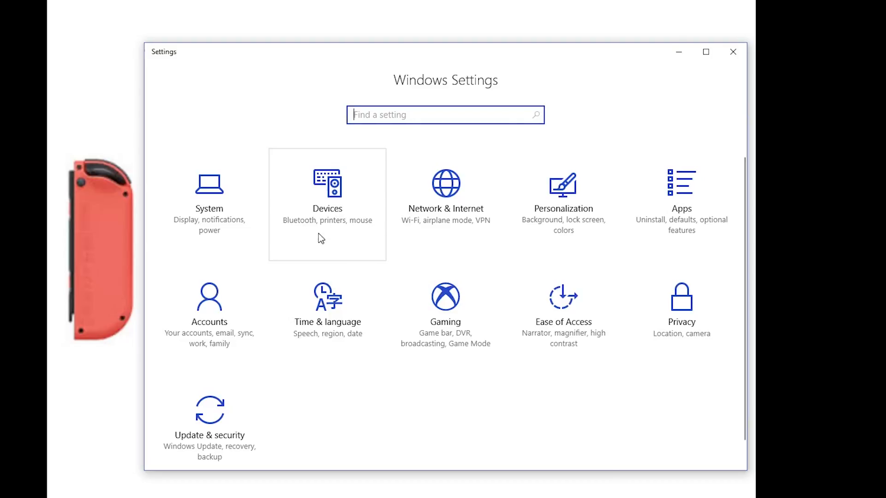
- Go to Devices to reach the Bluetooth & other devices page
click(326, 192)
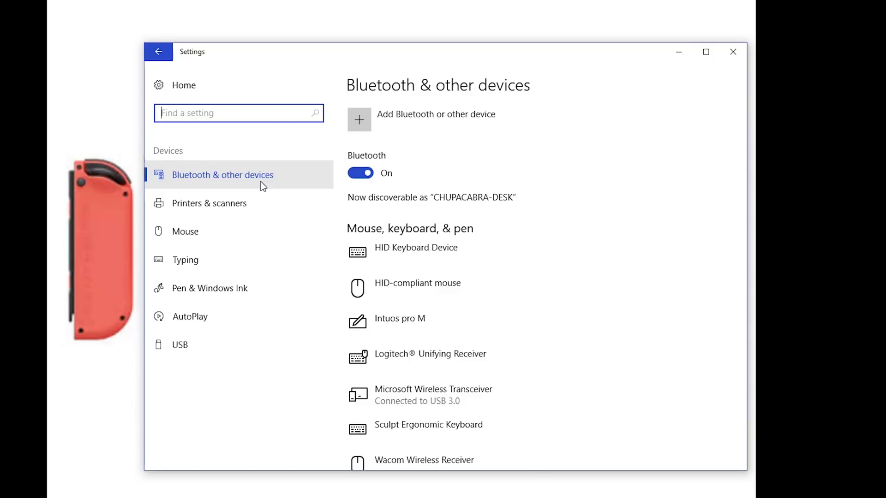
mouse_move(436, 130)
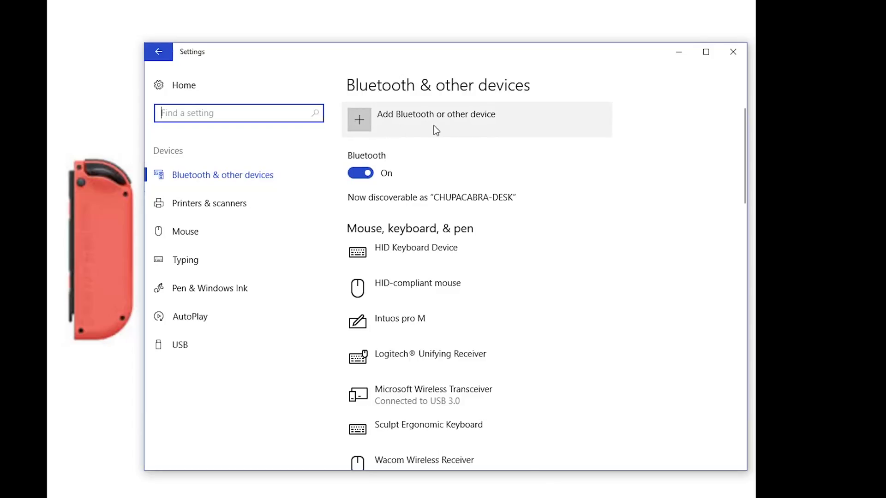
mouse_move(457, 130)
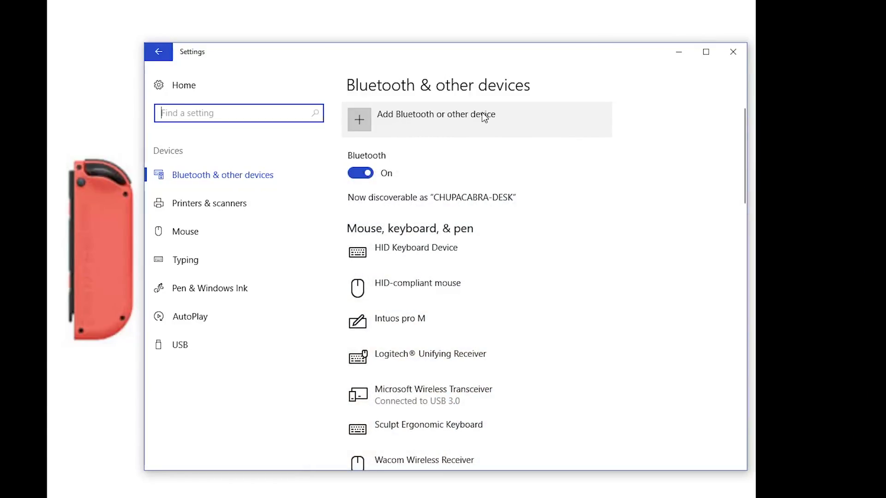
- Add Joy-Con (R) and Joy-Con (L) as Bluetooth devices until both show Connected
click(435, 119)
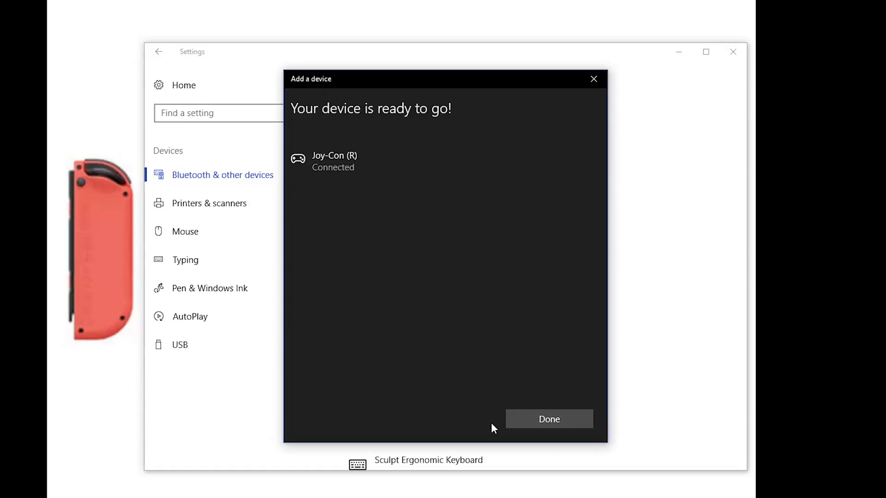
click(548, 419)
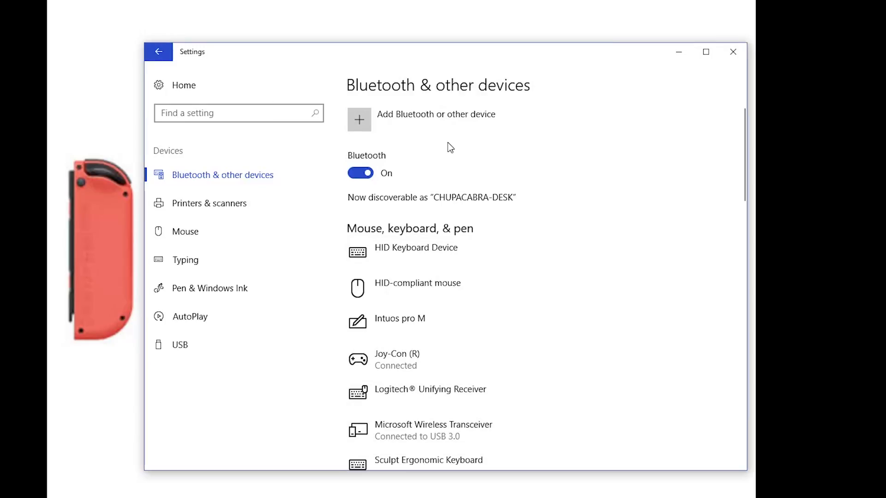
click(359, 119)
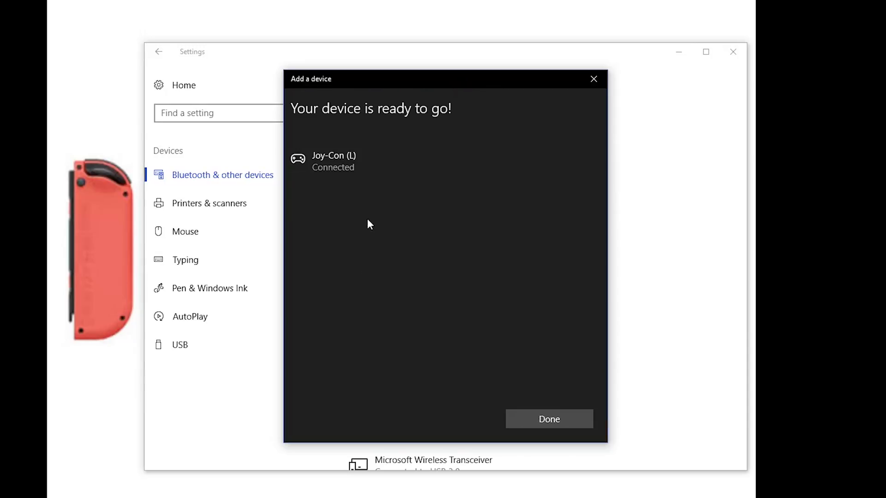
click(548, 418)
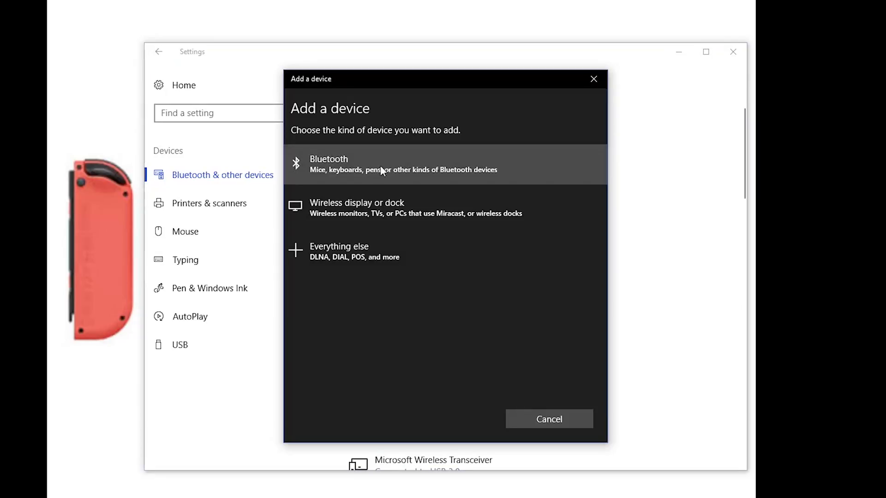
- Add the discovered Pro Controller as a Bluetooth device so it shows Connected
click(395, 164)
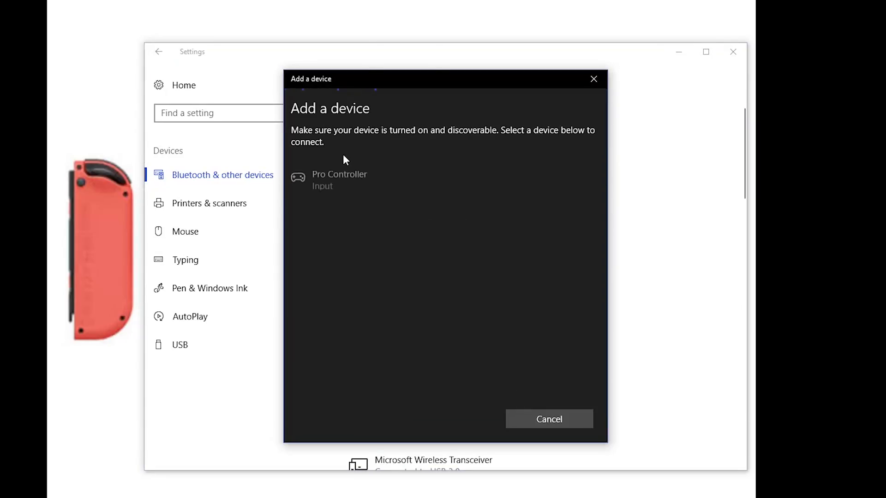
click(339, 180)
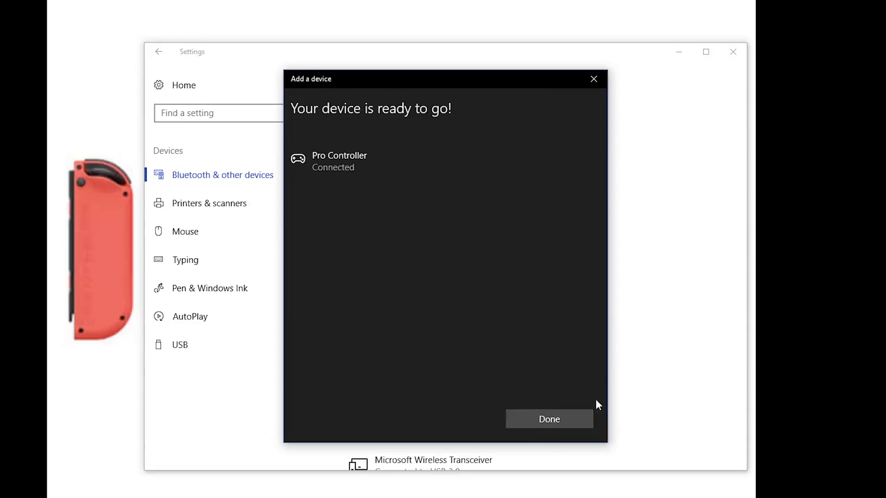
mouse_move(686, 393)
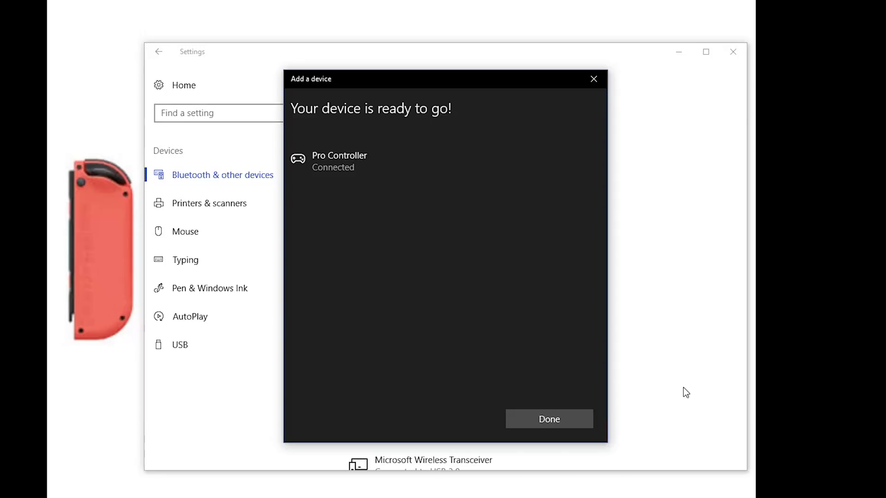
click(548, 418)
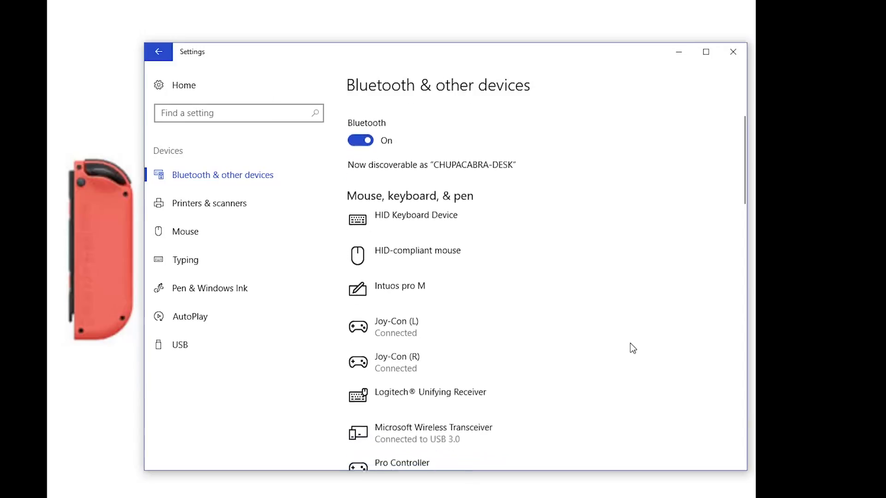
scroll(down, 3)
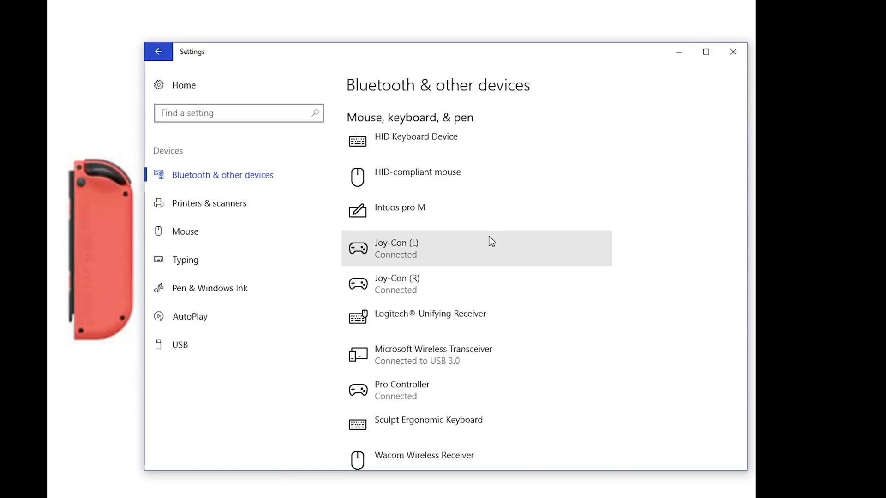
- Remove Joy-Con (L) and Joy-Con (R) from the device list, confirming each with Yes
click(474, 248)
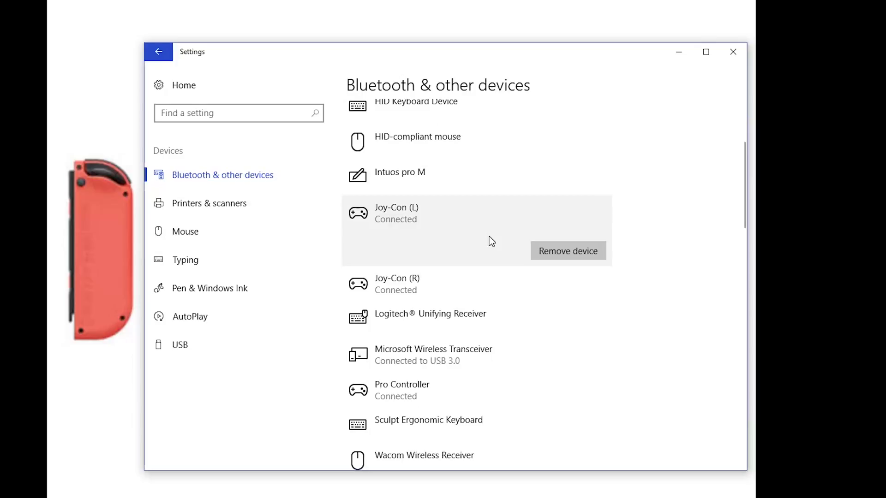
mouse_move(490, 248)
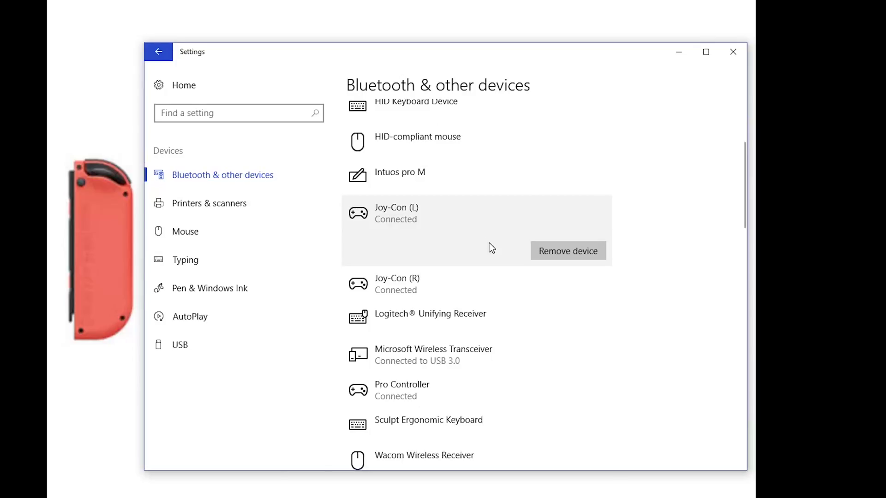
click(567, 250)
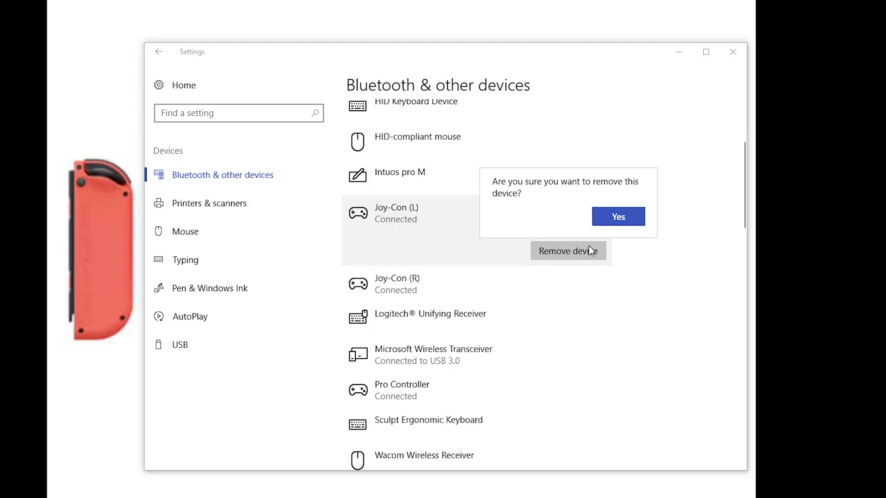
click(618, 216)
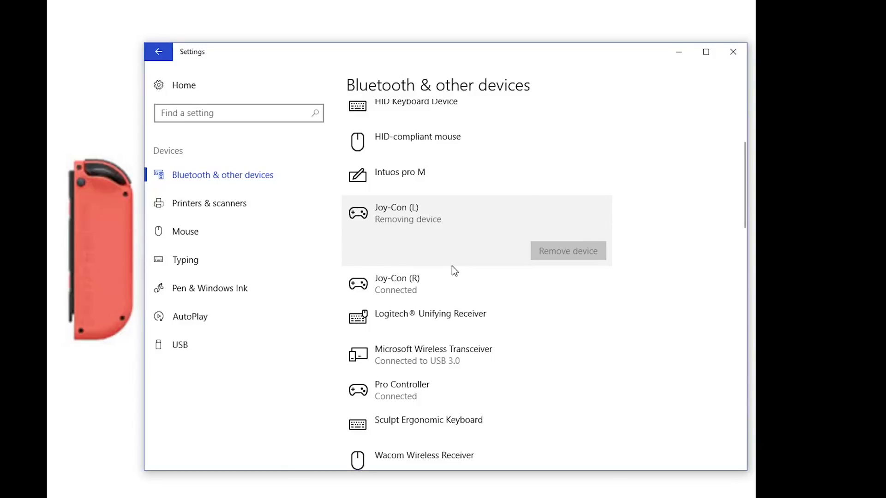
click(567, 251)
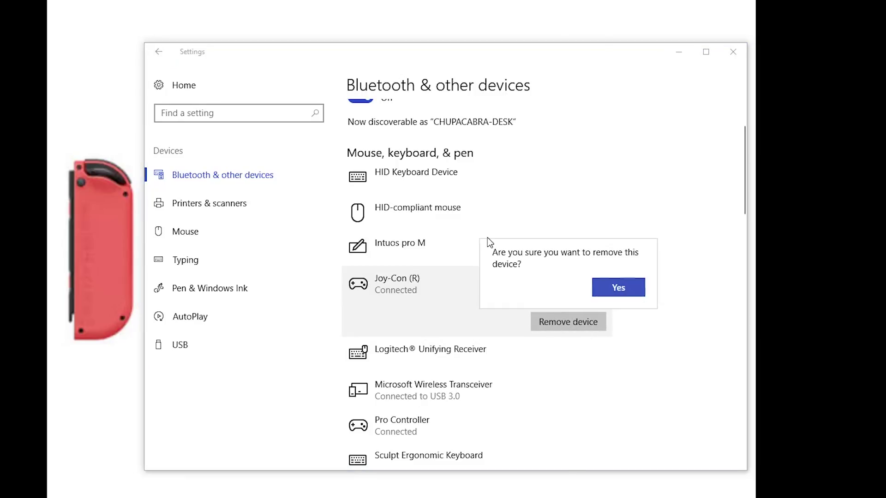
click(618, 288)
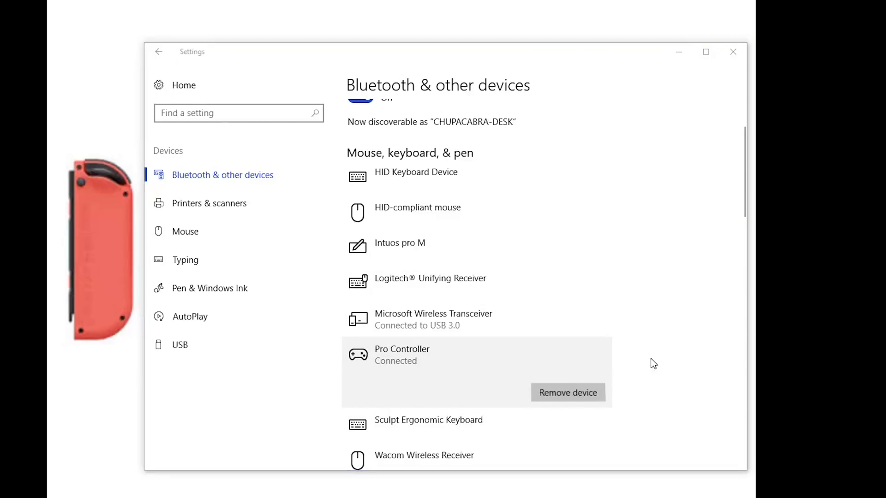
- Remove the Pro Controller from the device list, confirming with Yes
click(567, 393)
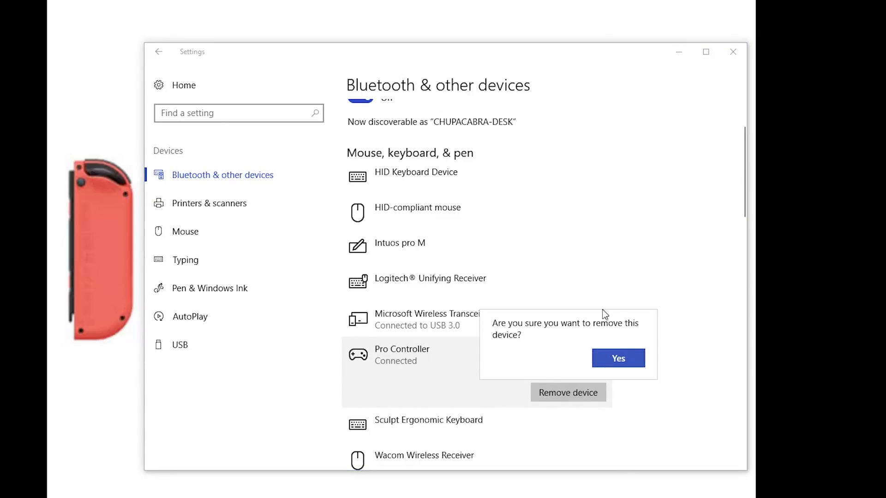
click(618, 358)
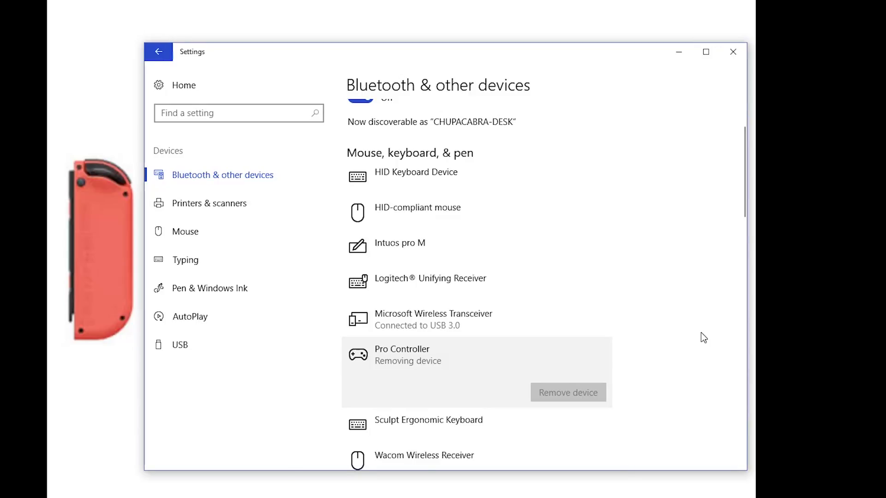
click(568, 393)
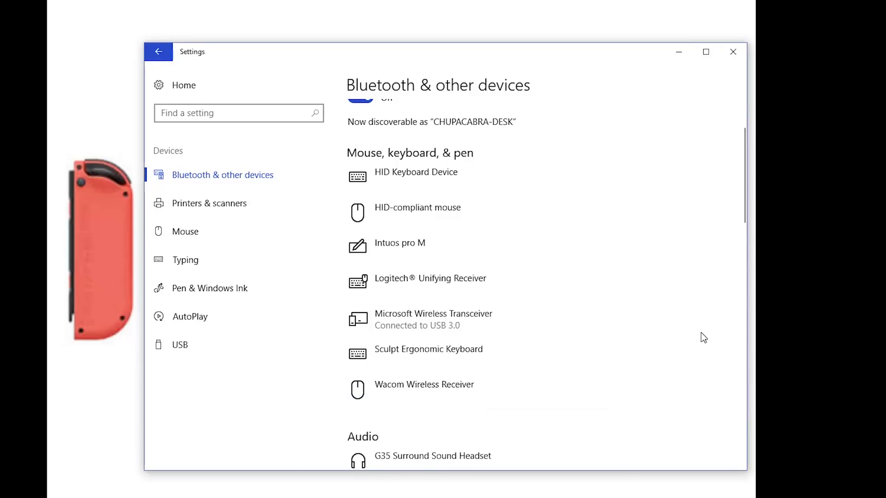